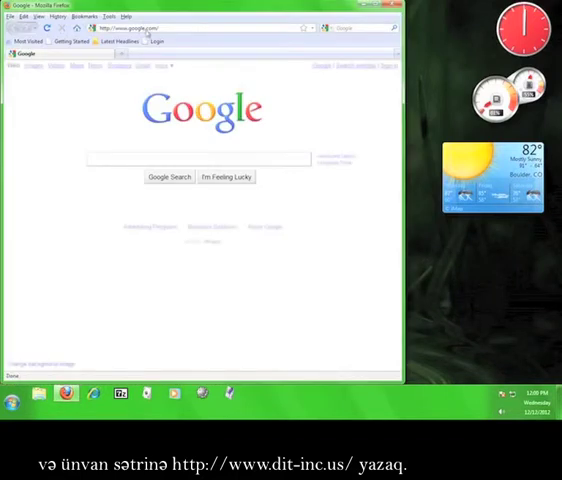
type("http://www.dit-inc.us/")
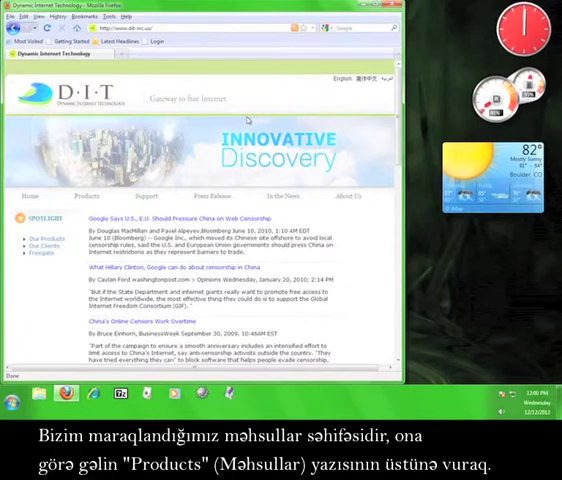
mouse_move(248, 120)
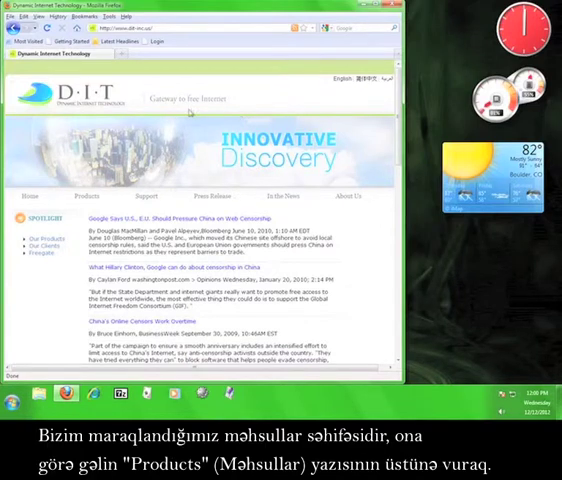
left_click(92, 196)
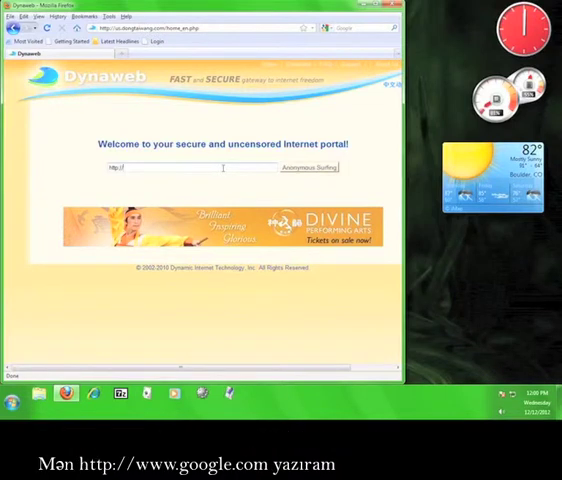
type("www")
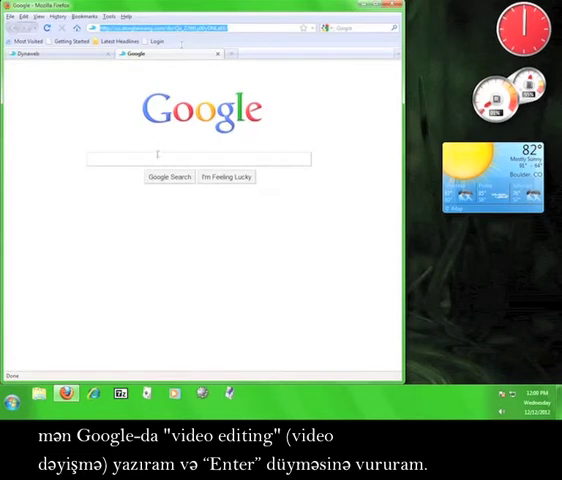
type("video")
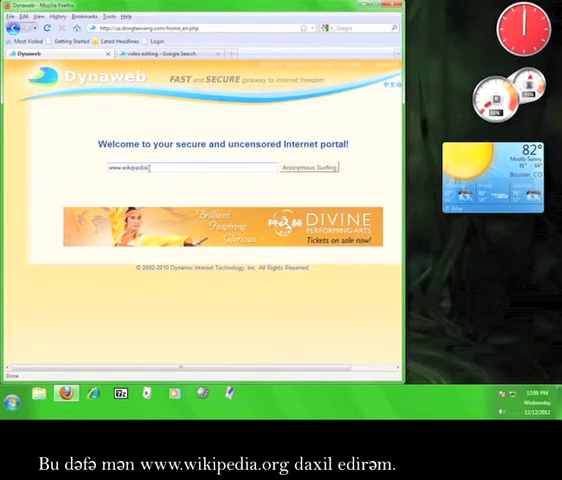
left_click(312, 168)
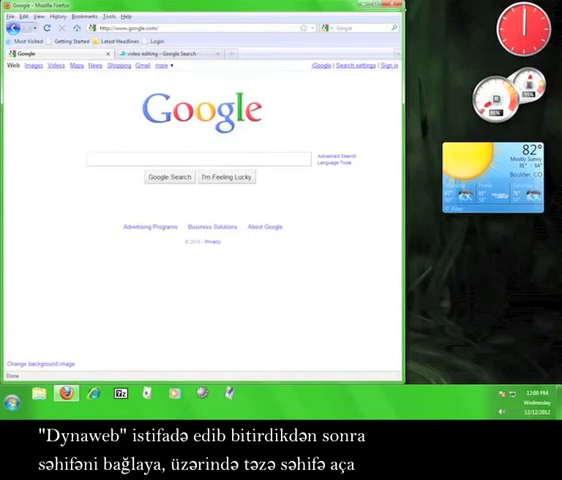
Step: Close Firefox from the title bar, ending the DynaWeb session
left_click(406, 16)
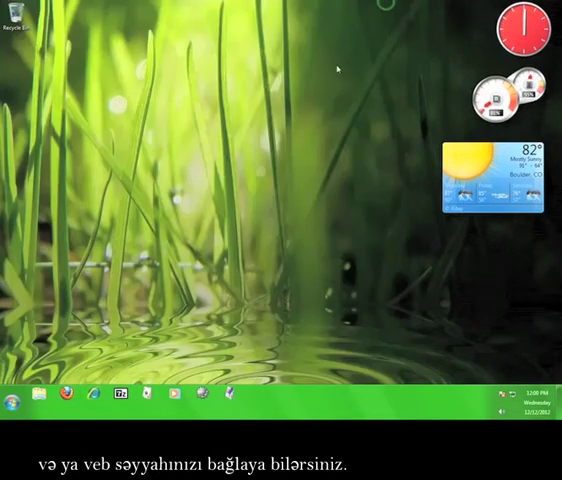